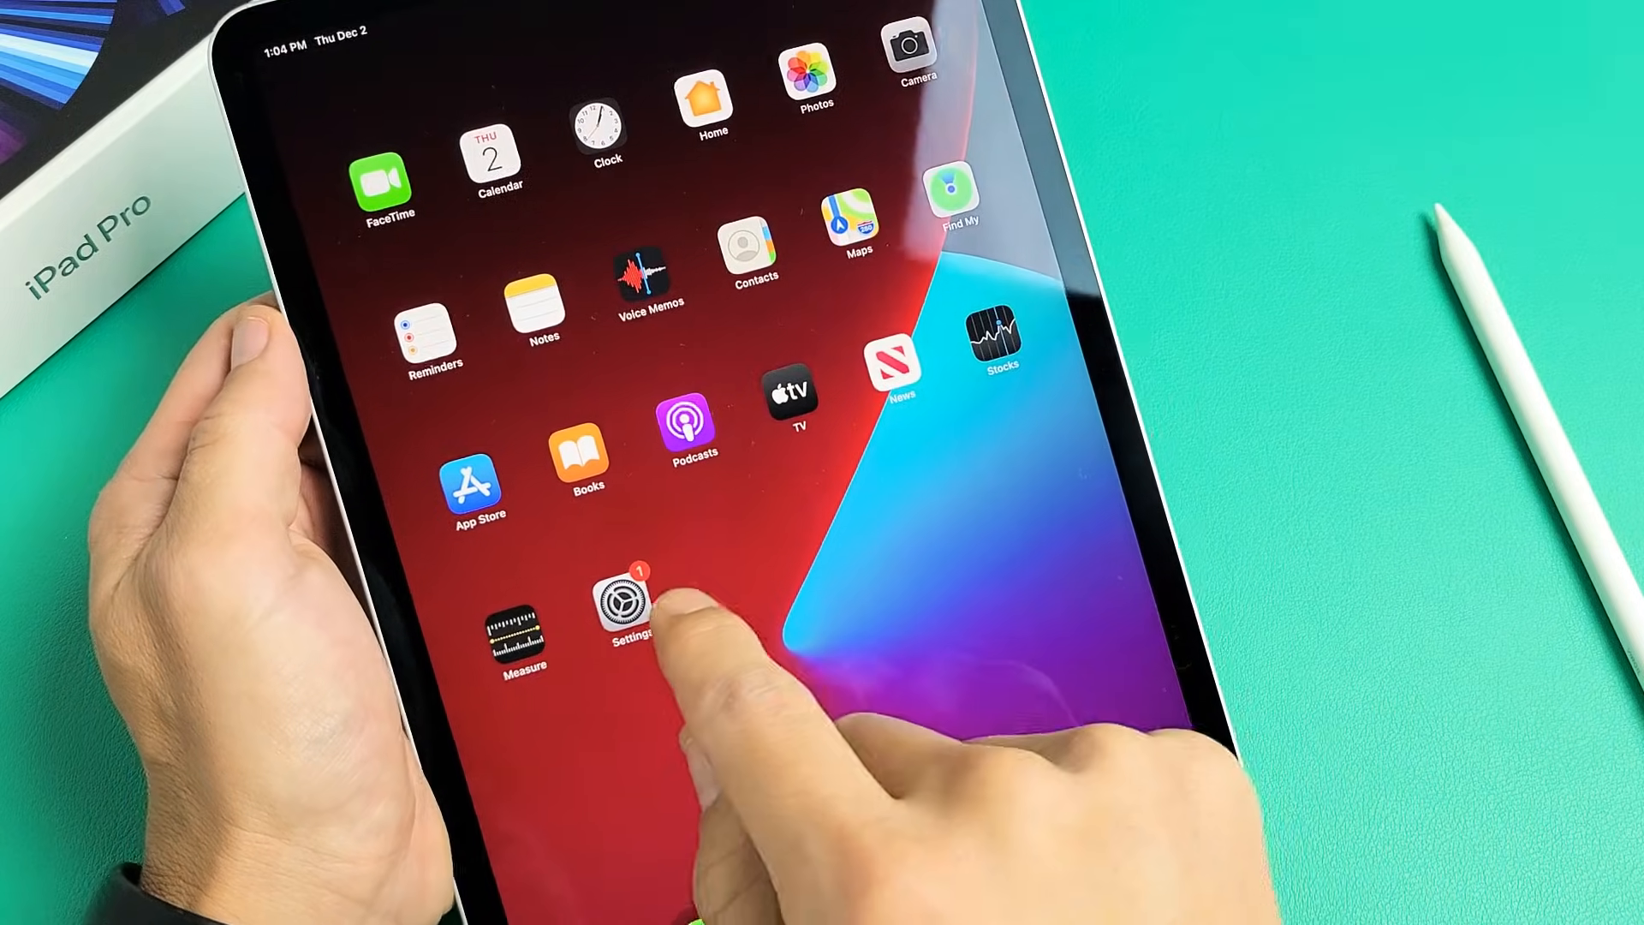
# Step: Launch Settings from the home screen to begin pairing the Apple Pencil
pyautogui.click(627, 611)
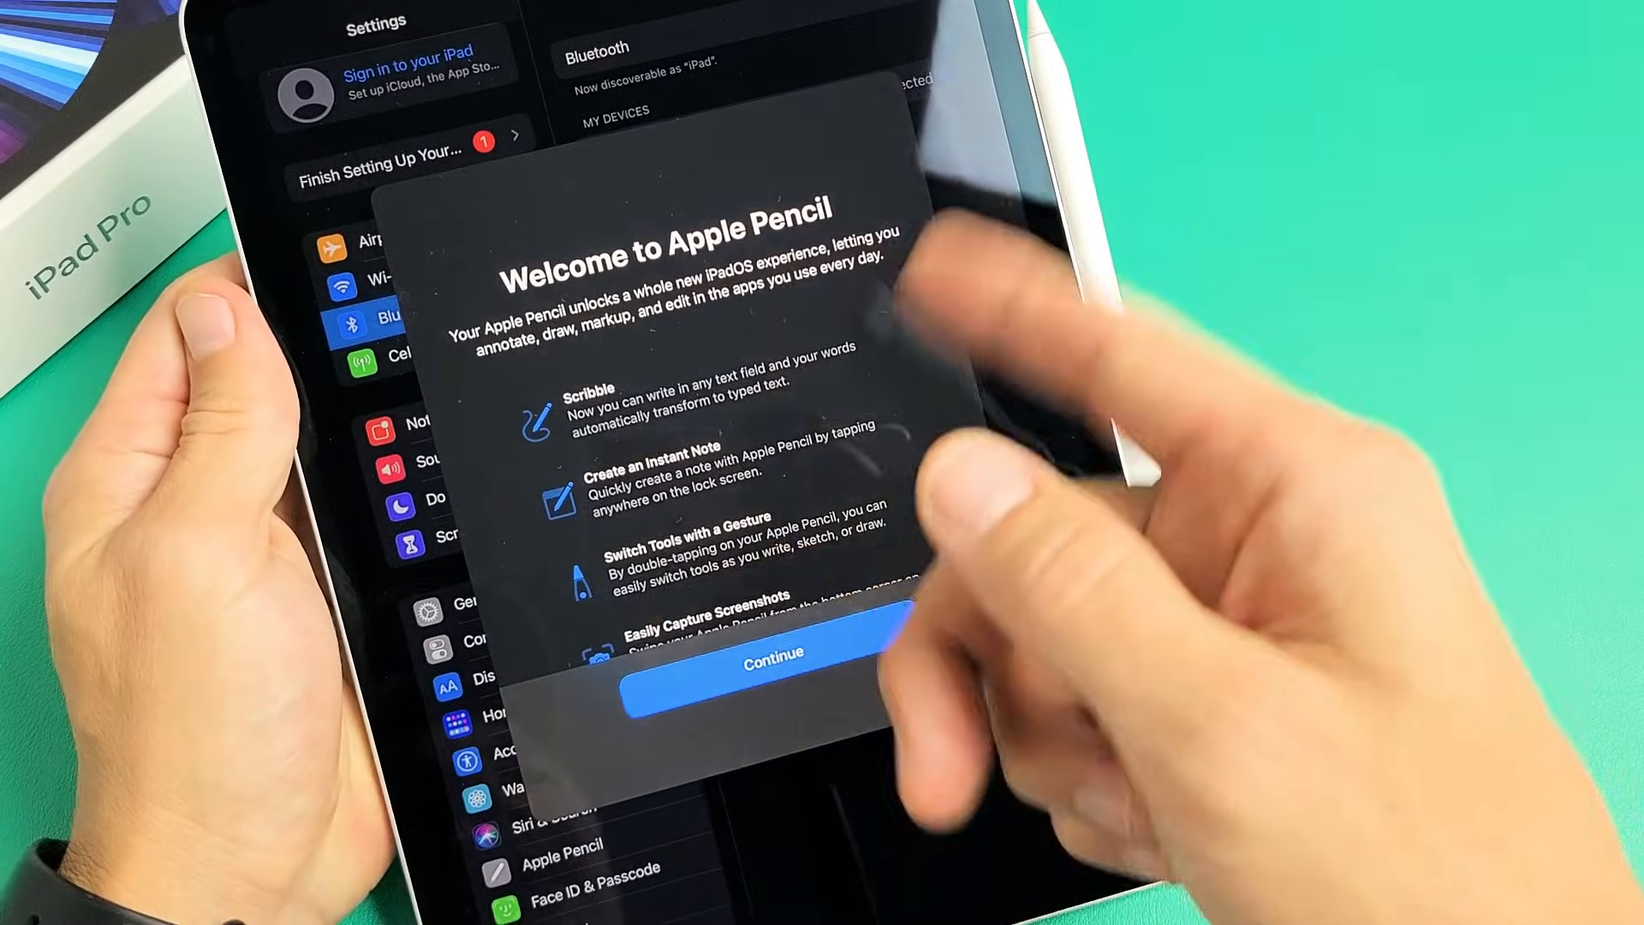
# Step: Continue through the Welcome, Try Scribble and Explore Double Tap screens
pyautogui.click(771, 650)
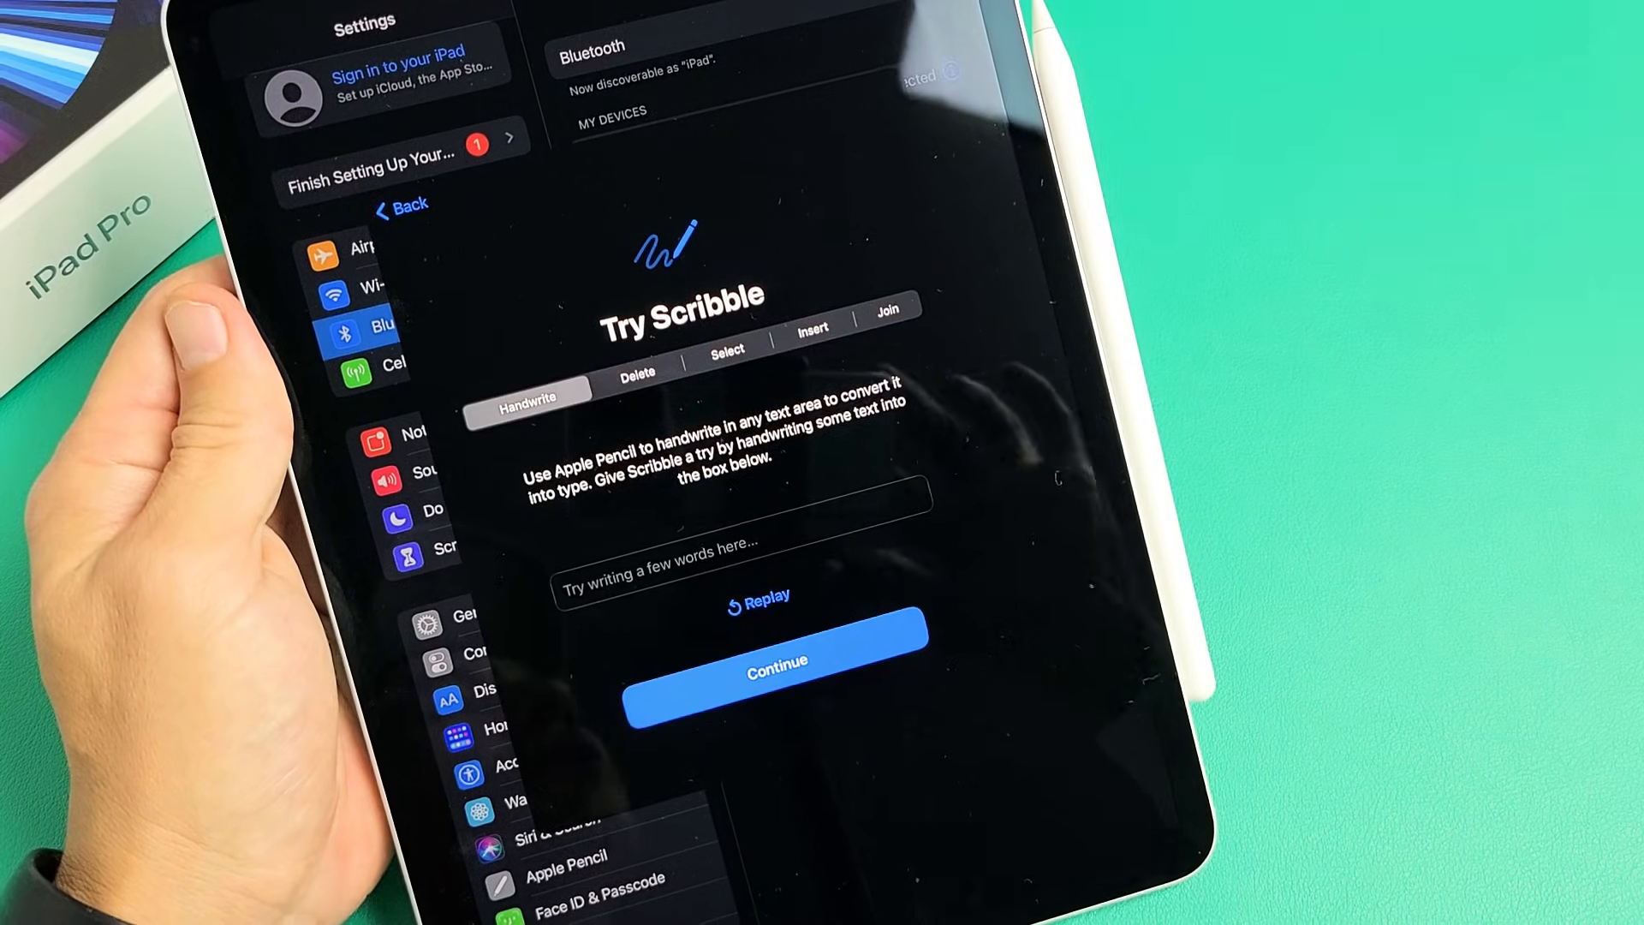
pyautogui.click(776, 662)
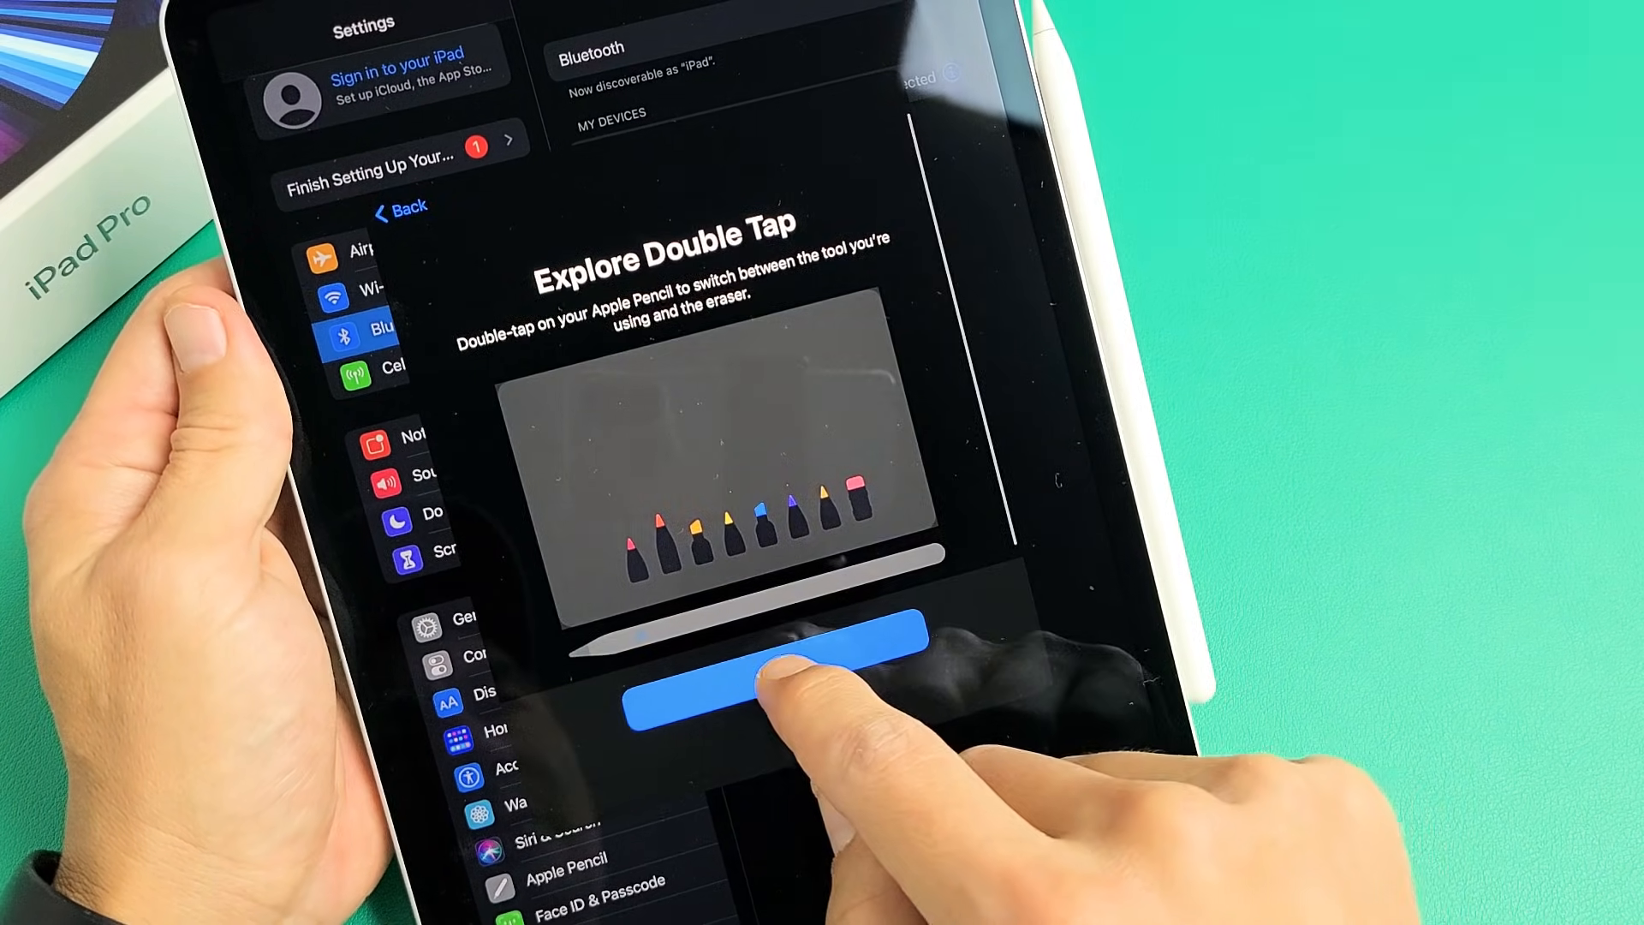
pyautogui.click(771, 692)
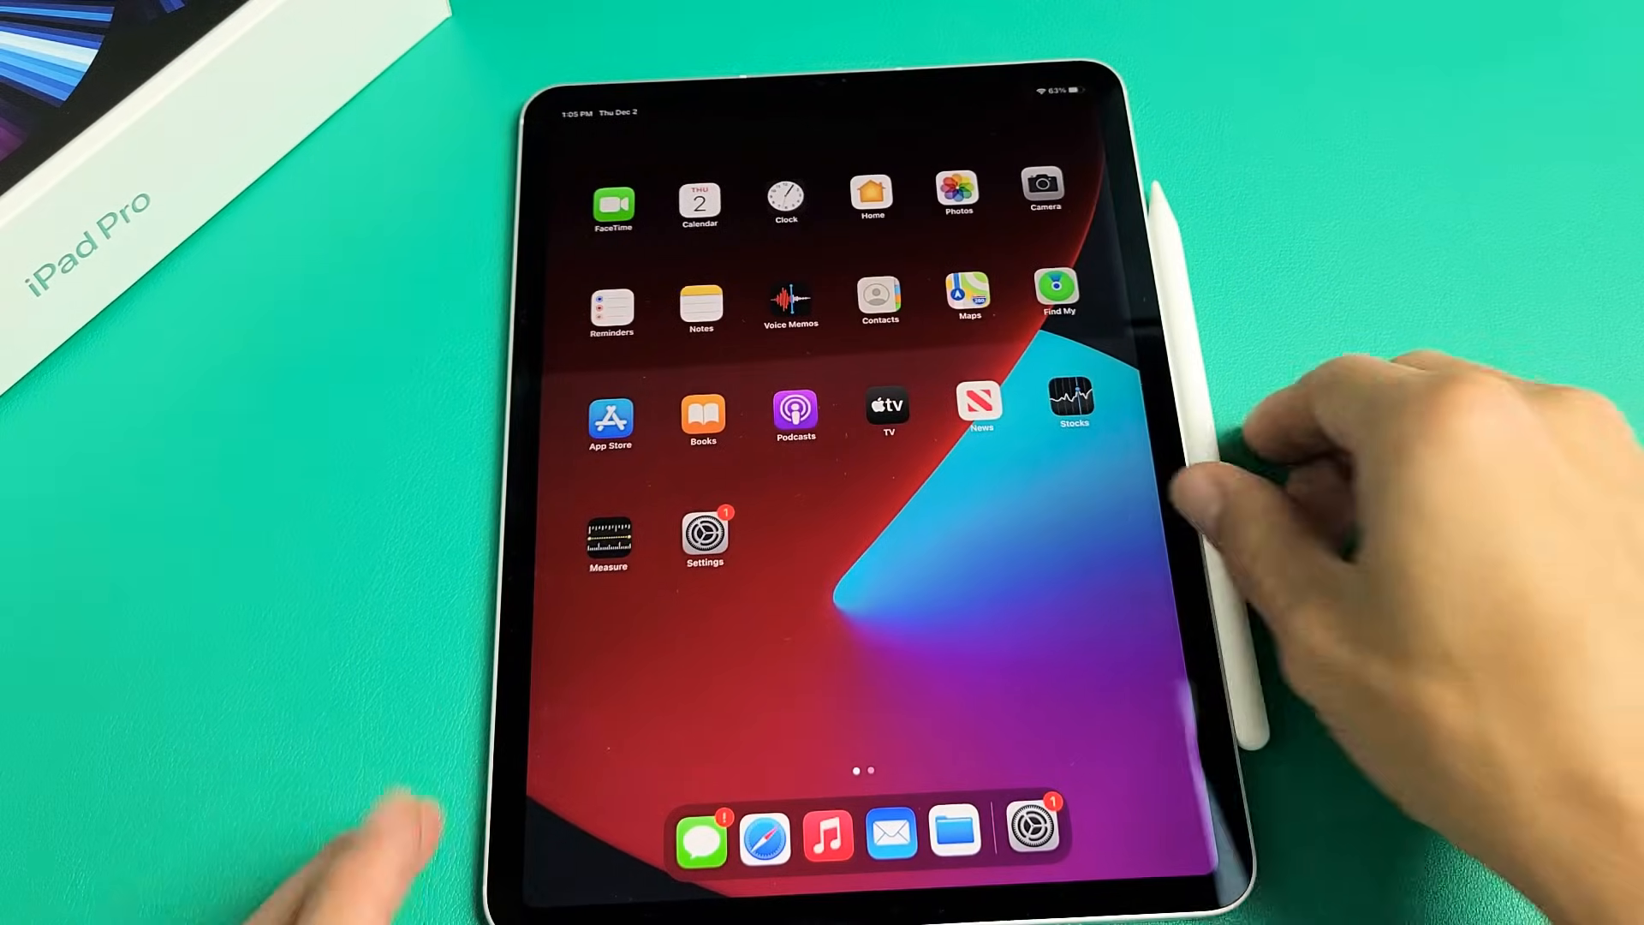
# Step: Swipe the home screen to the next page of apps
pyautogui.hscroll(3)
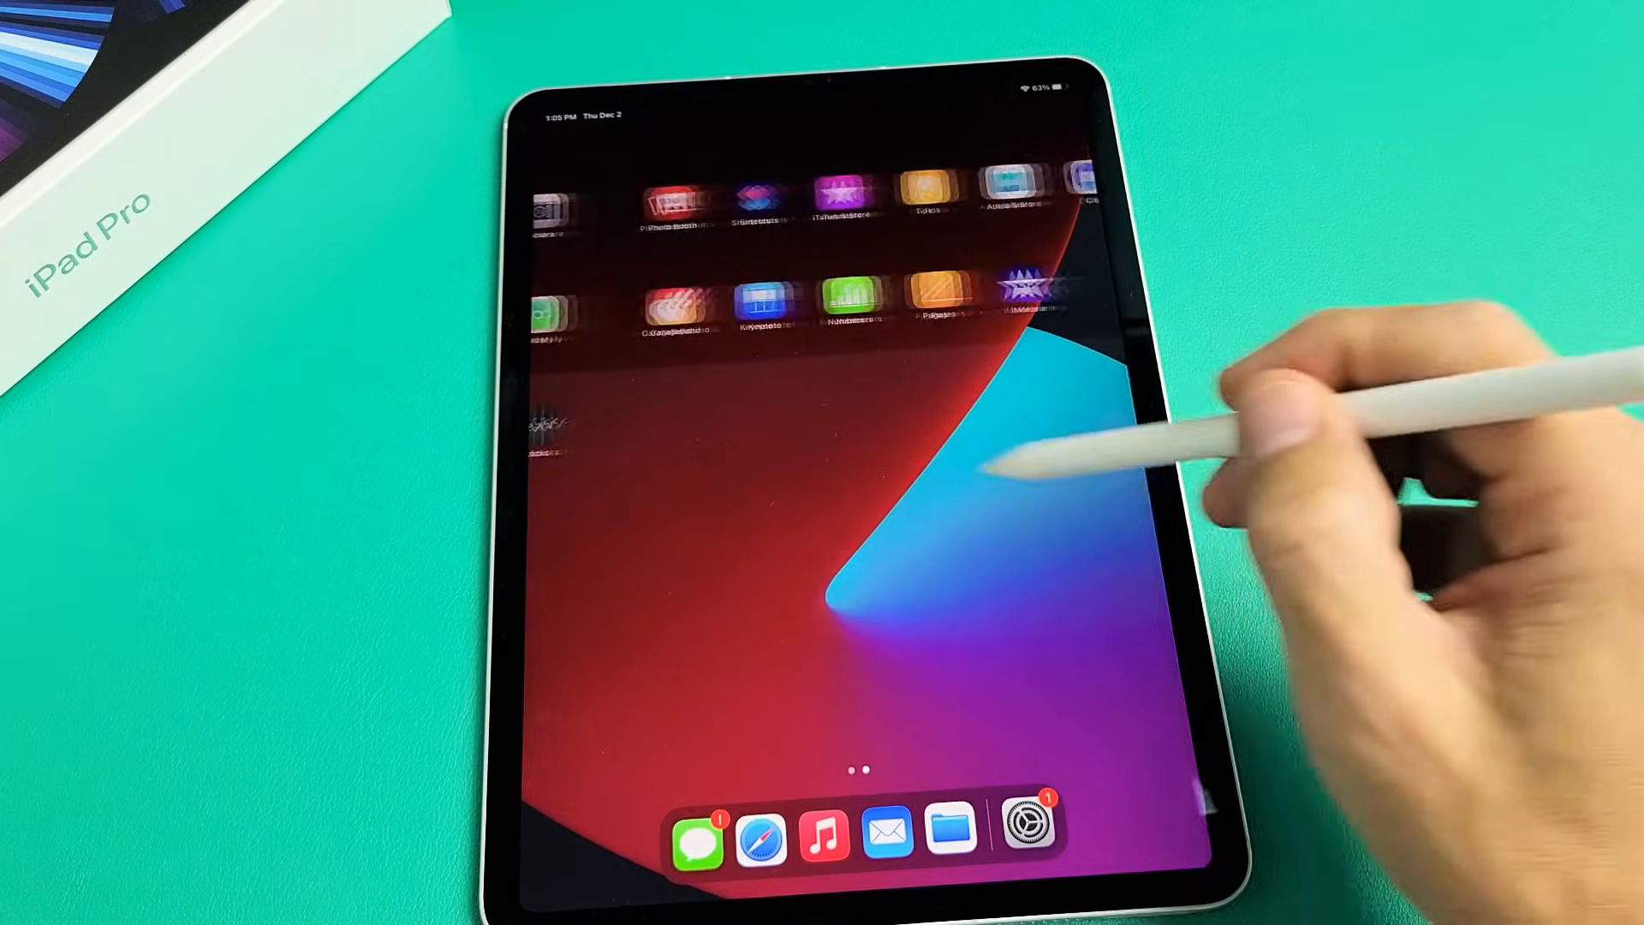